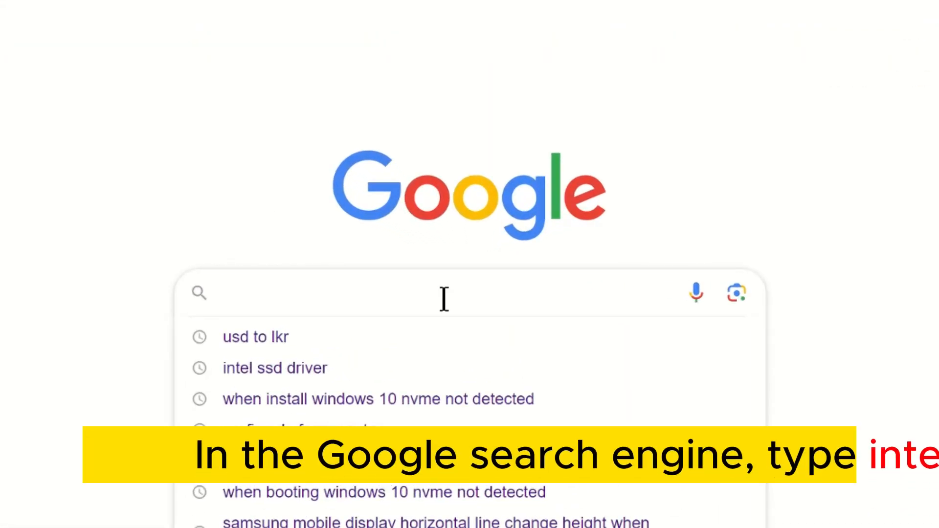
# Search Google for 'intel' to surface Intel's Download Drivers & Software link.
pyautogui.write('intel')
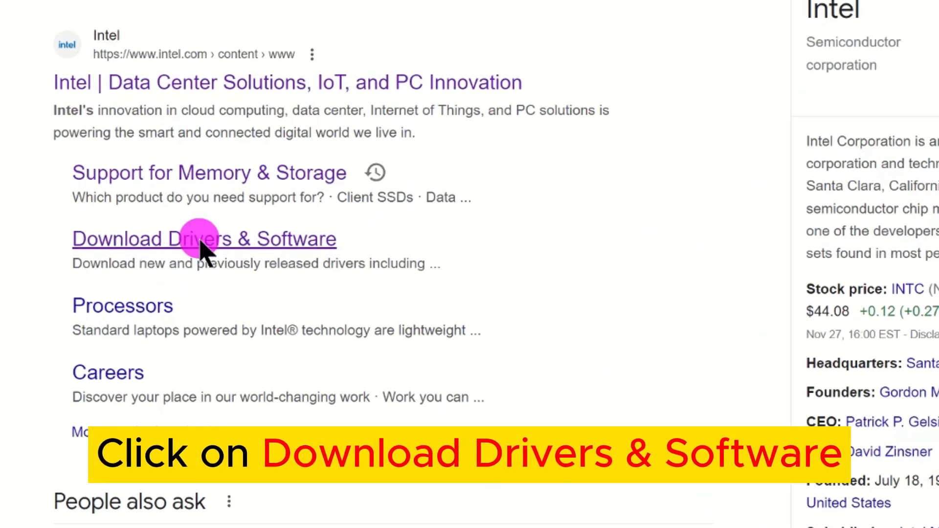
# Reach Intel's Download Center filtered to Memory and Storage drivers.
pyautogui.click(203, 239)
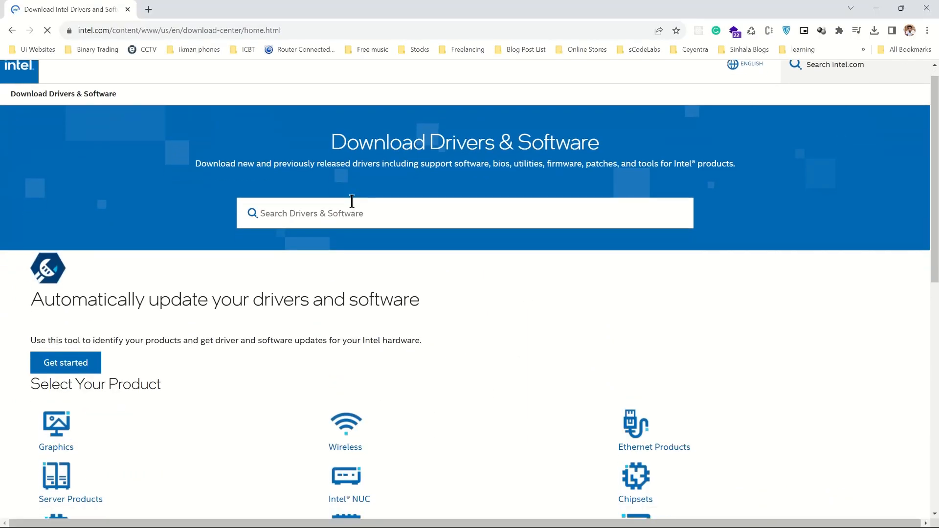
pyautogui.scroll(-3)
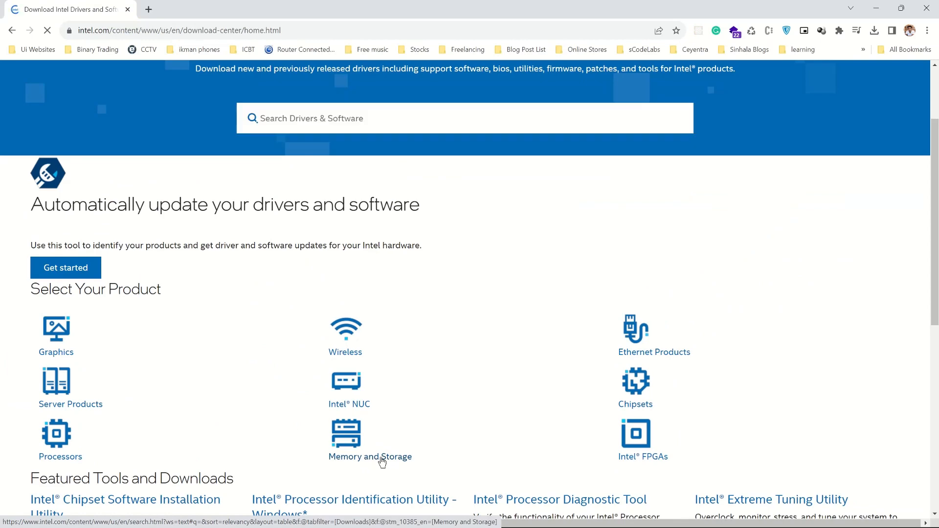
pyautogui.click(370, 457)
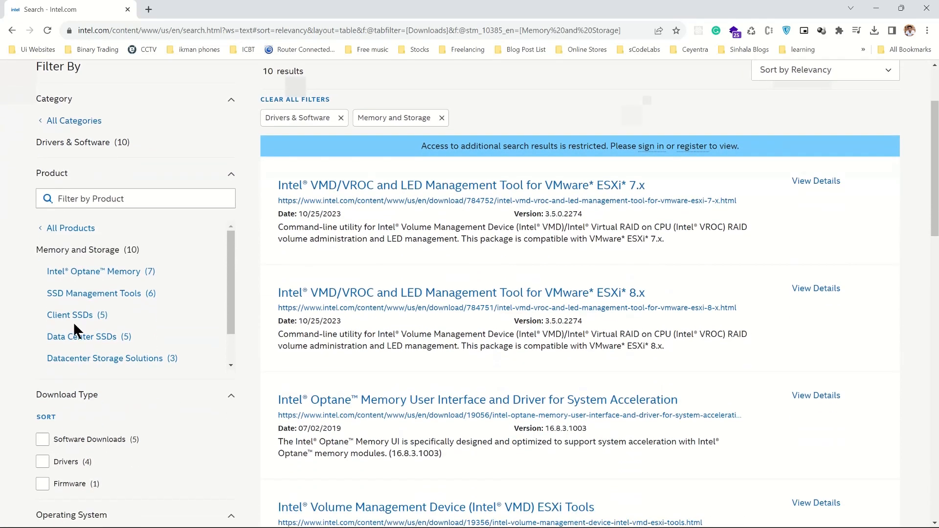
pyautogui.moveTo(155, 358)
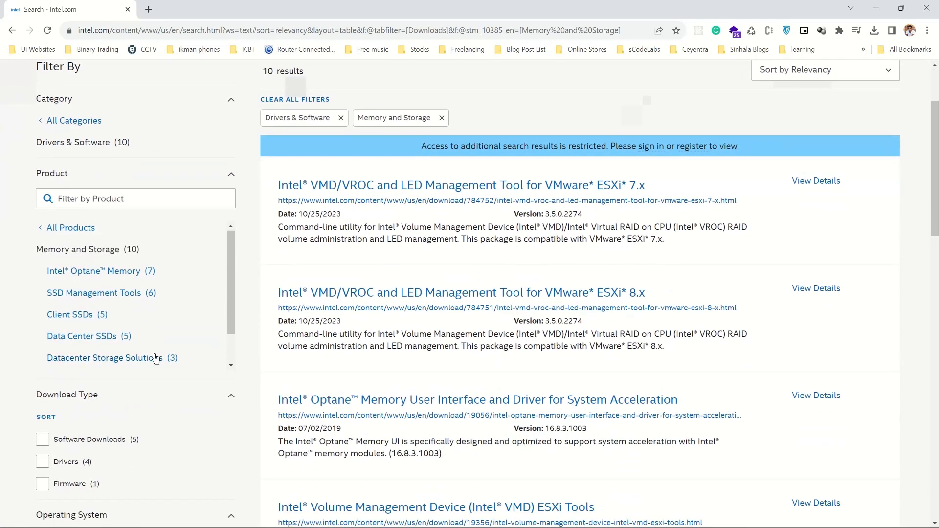
# Download the RST driver installer for 11th–13th Gen platforms and save it to Downloads.
pyautogui.scroll(-3)
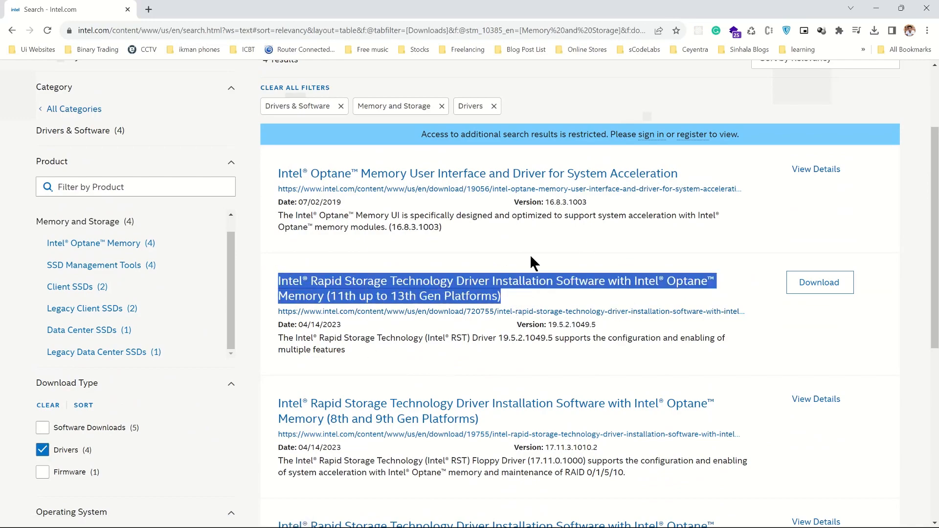
pyautogui.scroll(-3)
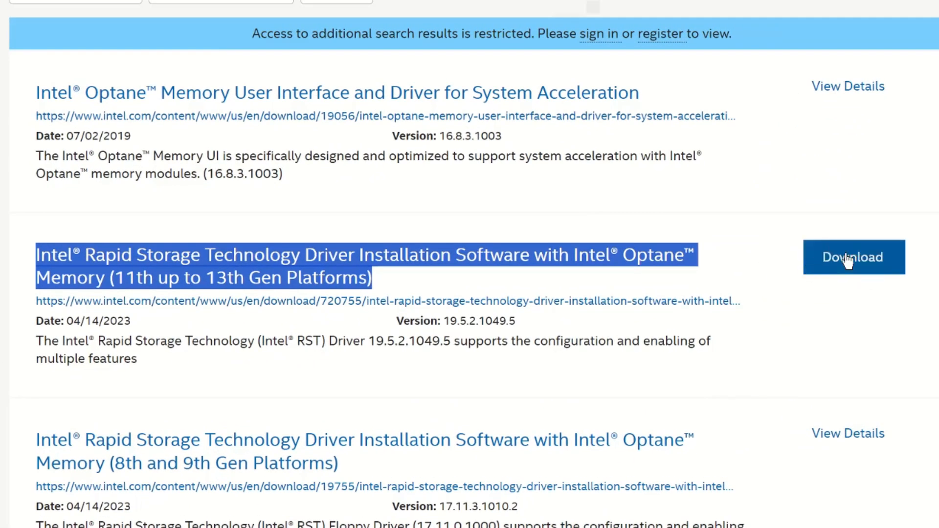
pyautogui.click(853, 257)
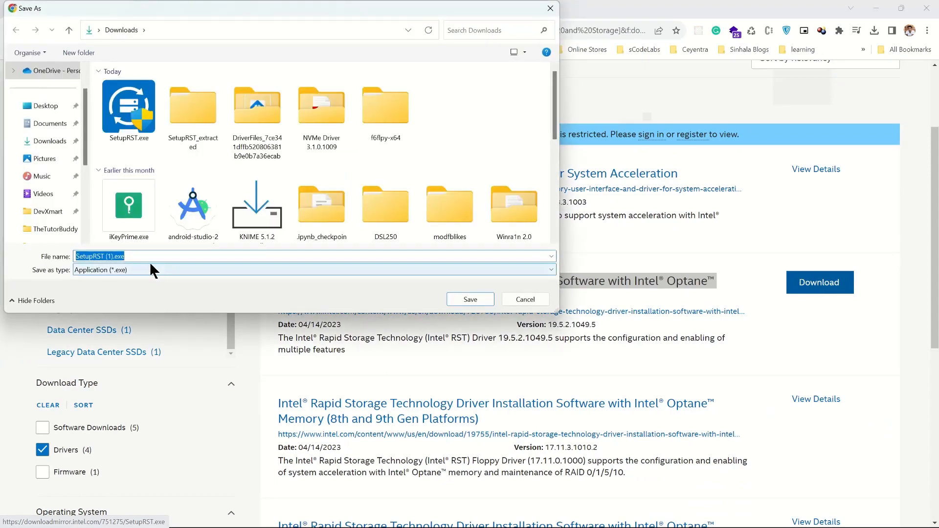
pyautogui.click(470, 300)
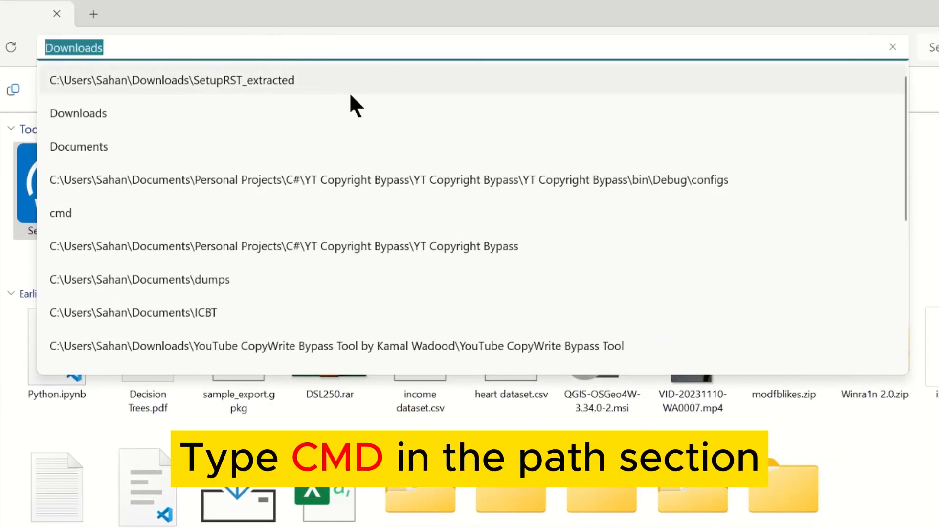
# Launch a Command Prompt at Downloads via 'cmd' in the address bar.
pyautogui.write('cmd')
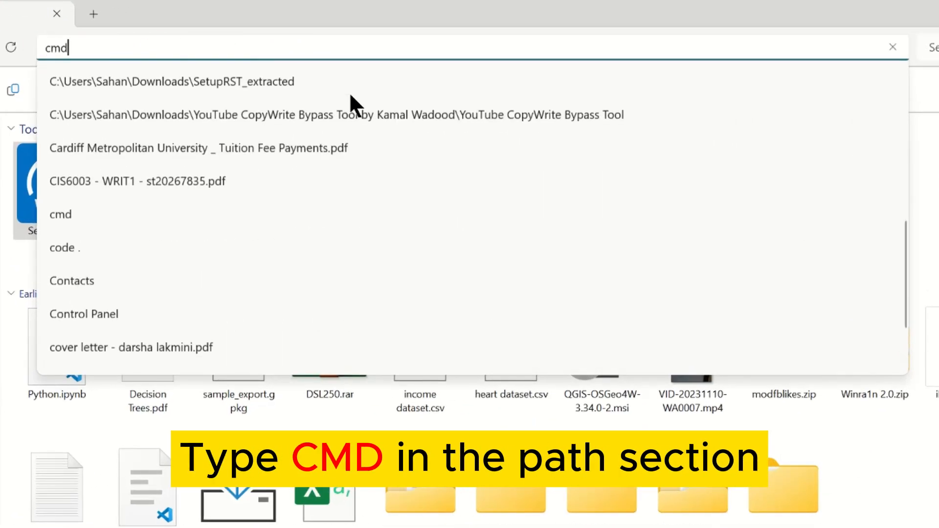
pyautogui.press('enter')
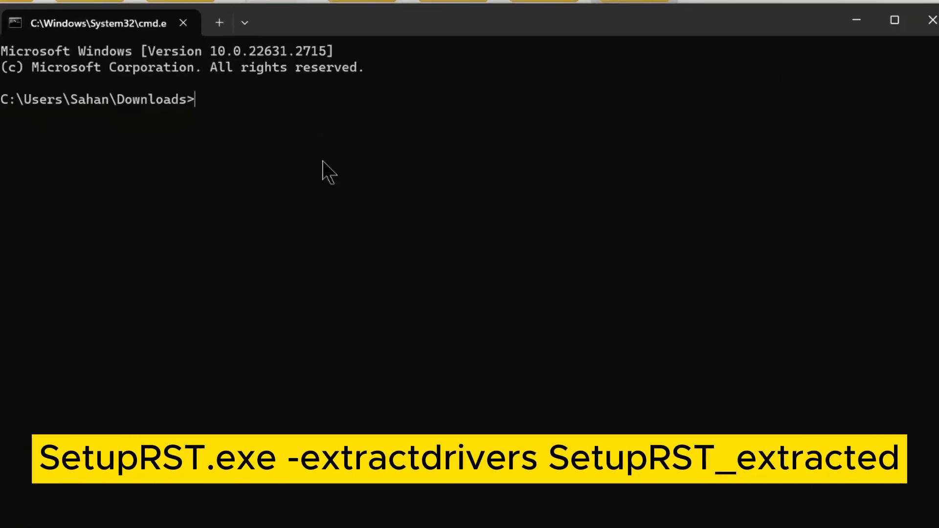
# Run SetupRST.exe -extractdrivers to extract the drivers into SetupRST_extracted.
pyautogui.write('SetupRST.exe -e')
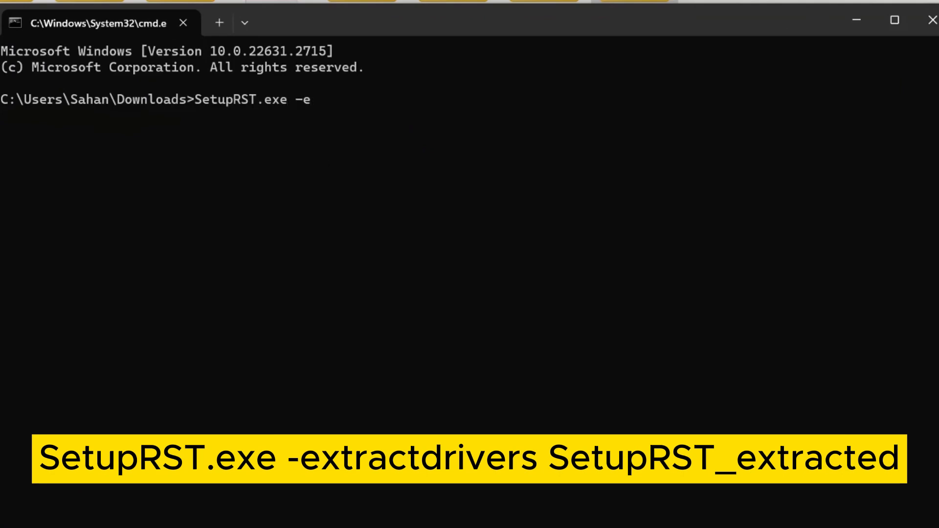
pyautogui.write('xtract')
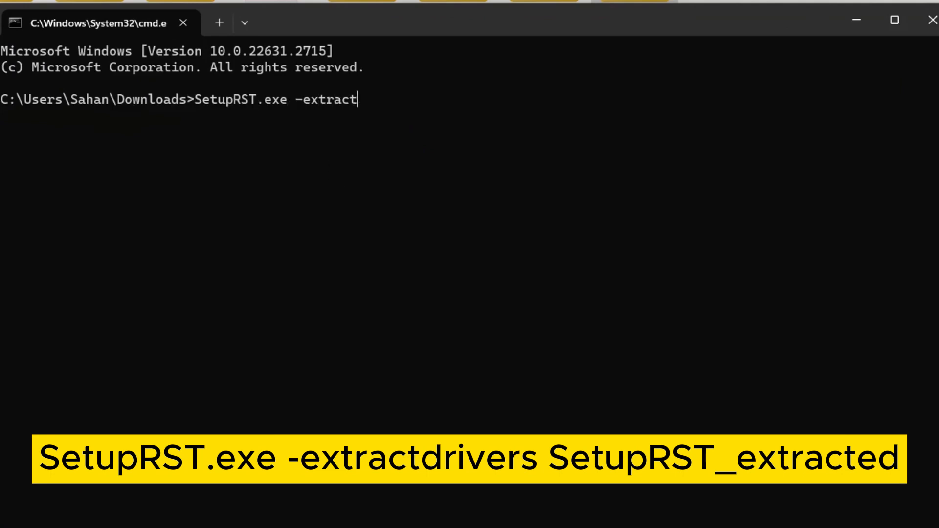
pyautogui.write('drivers SetupRST.exe')
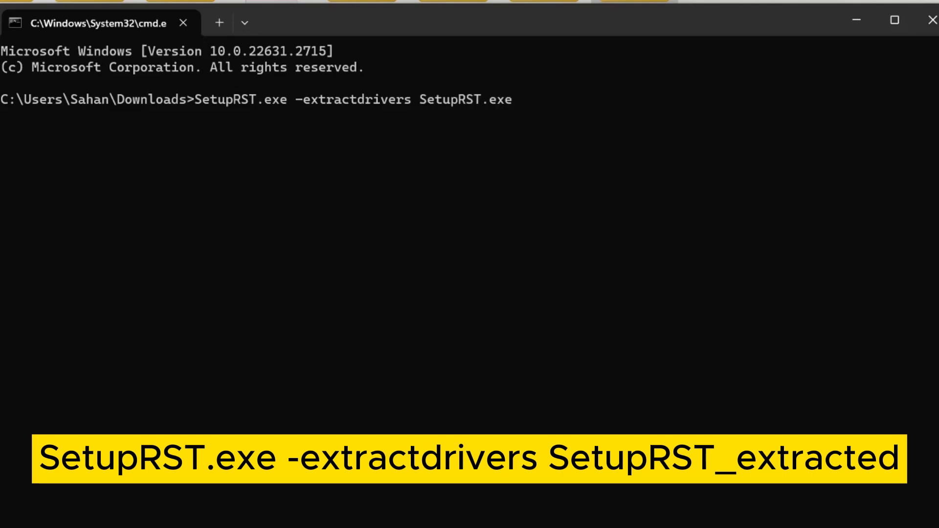
pyautogui.write('SetupRST_extra')
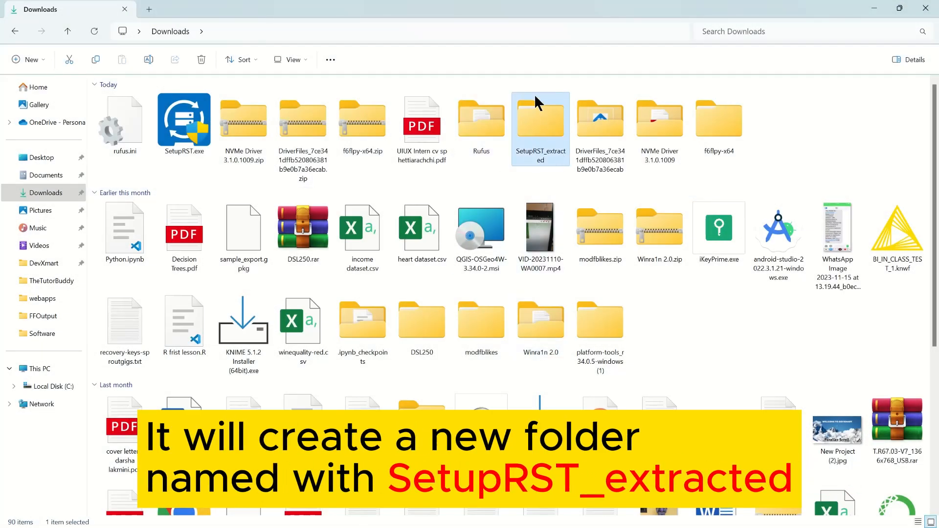
pyautogui.moveTo(530, 135)
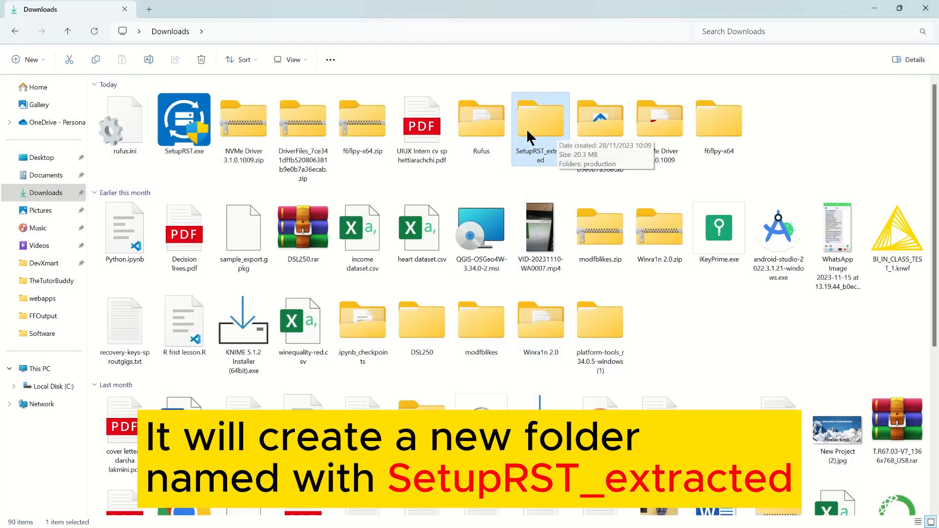
# Navigate SetupRST_extracted > production > Windows10-x64 > 15063 into the Drivers folder.
pyautogui.doubleClick(540, 117)
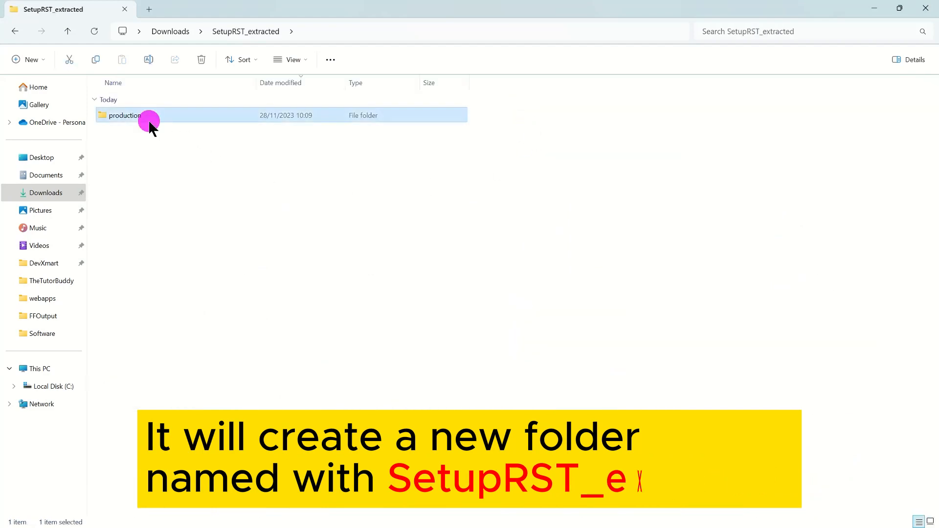
pyautogui.doubleClick(124, 116)
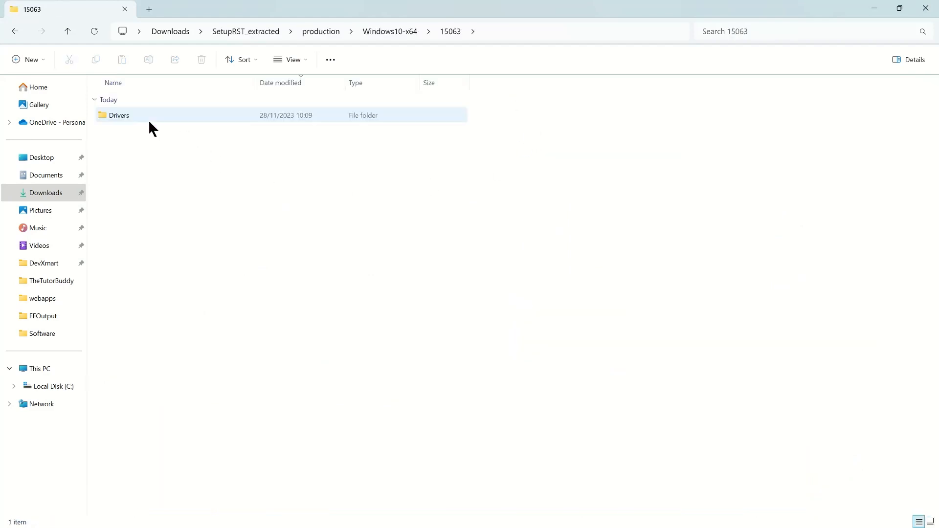
pyautogui.click(120, 115)
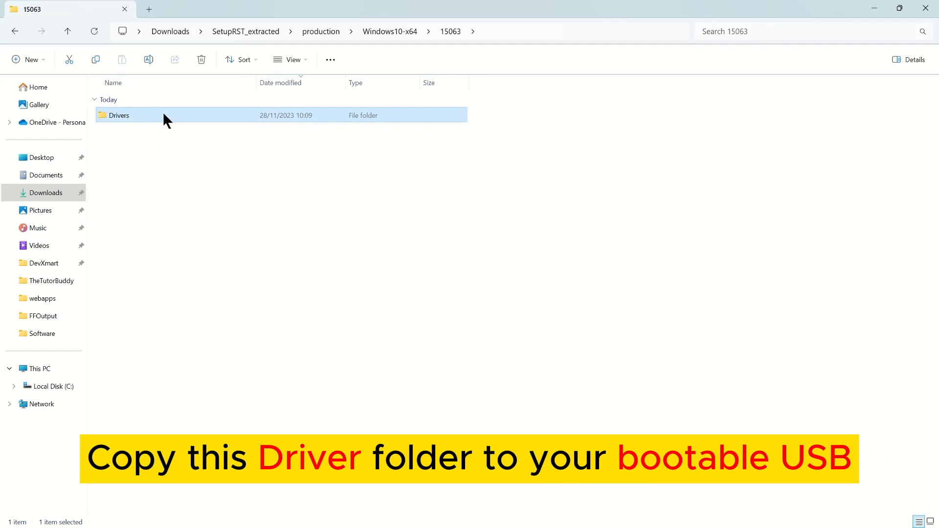
pyautogui.doubleClick(119, 116)
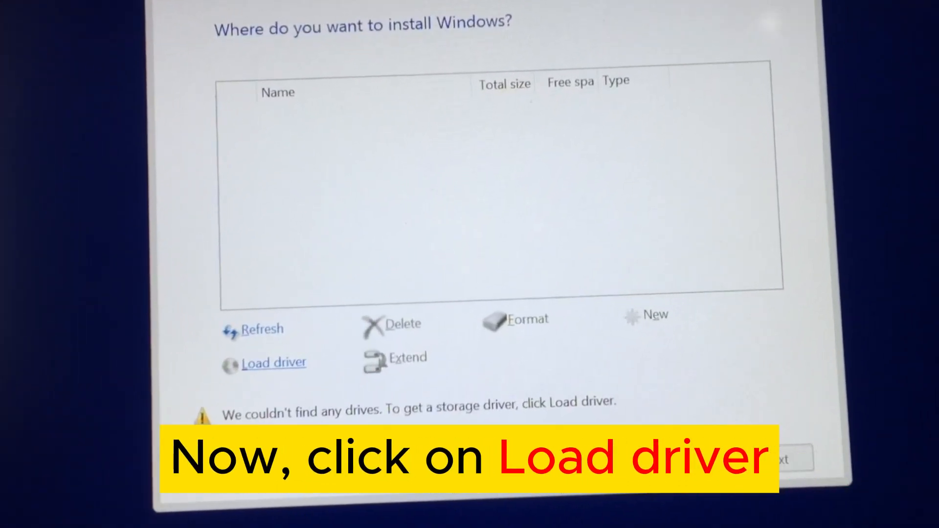
# Load a driver in Windows Setup, browsing to the RAID folder under Drivers.
pyautogui.click(273, 361)
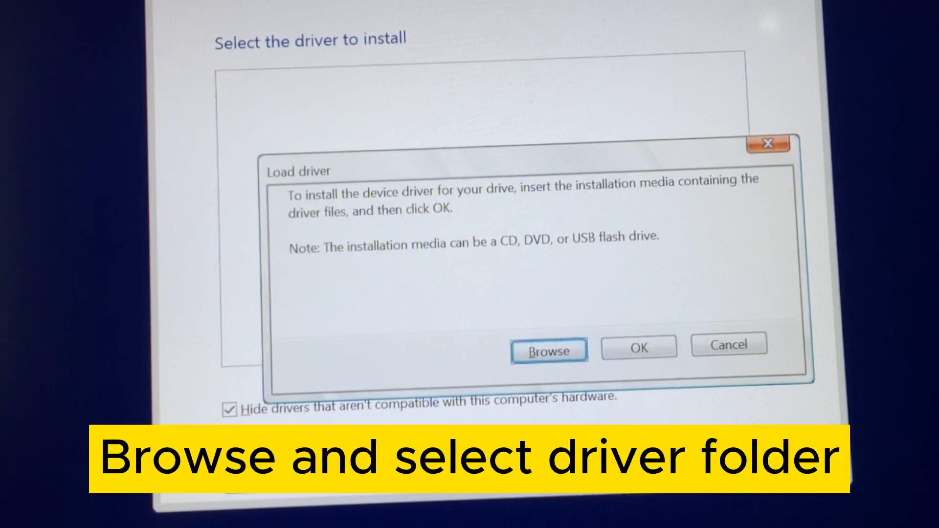
pyautogui.click(547, 350)
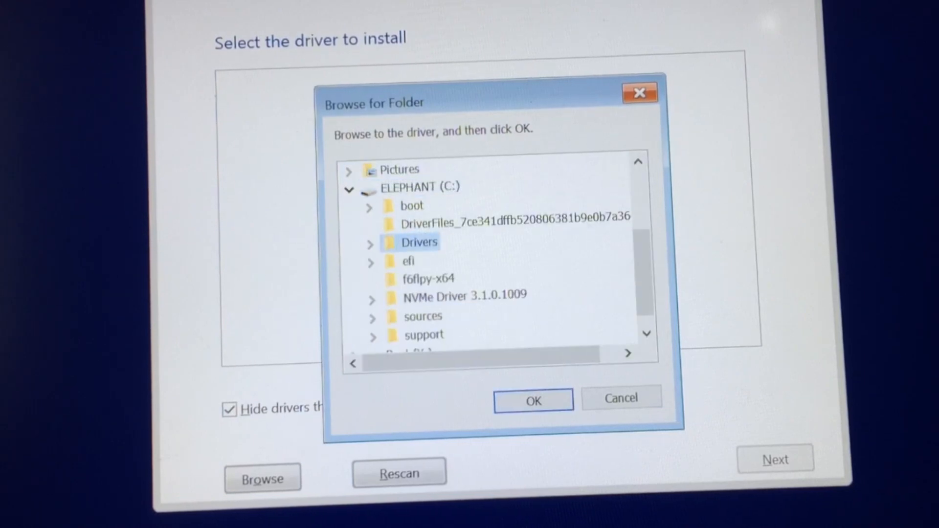
pyautogui.click(370, 243)
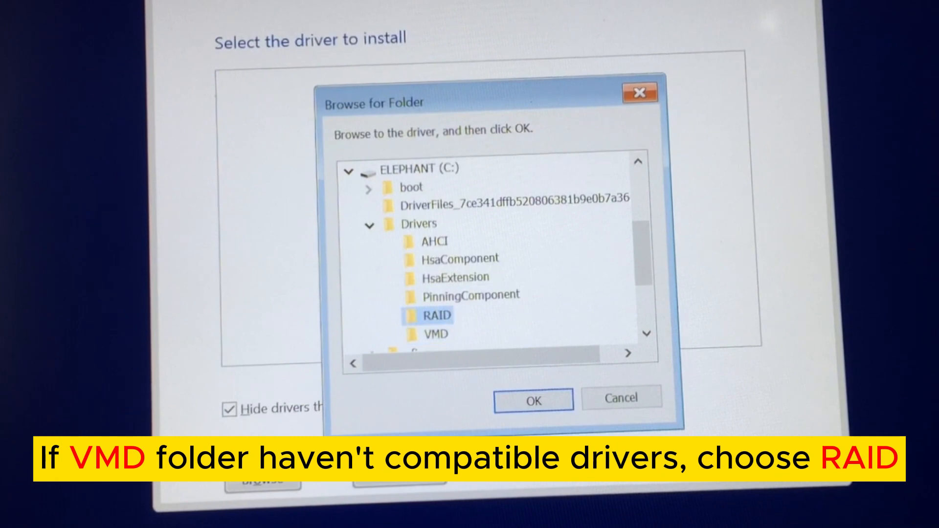
pyautogui.click(531, 399)
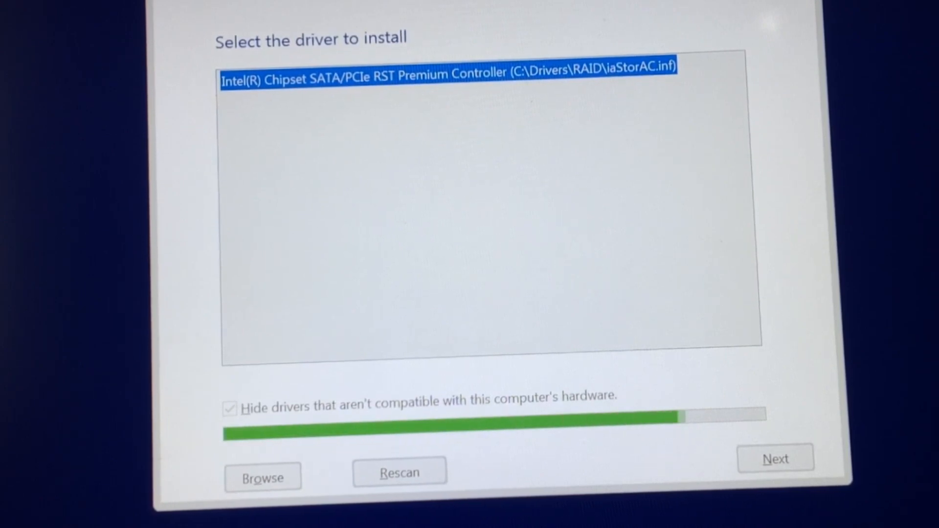
# Install the RST controller driver and choose Drive 1 Partition 2 as install location.
pyautogui.click(774, 459)
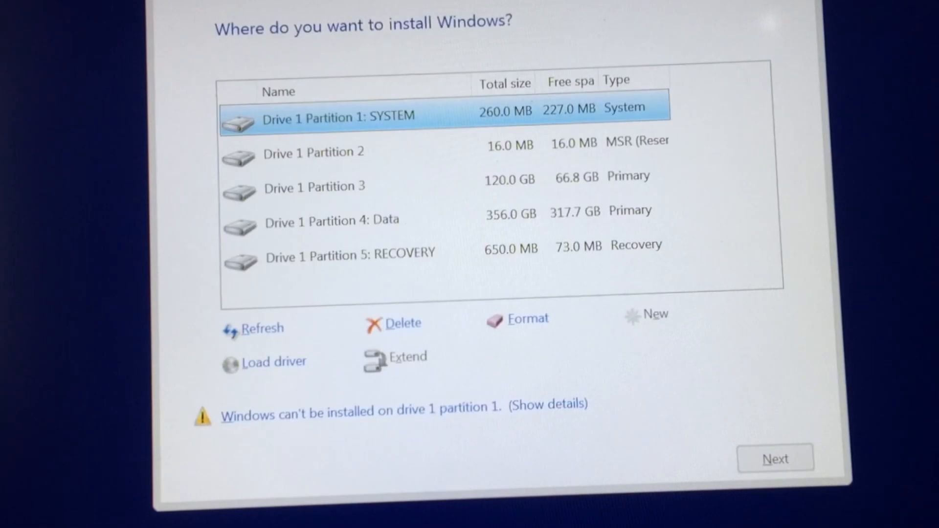
pyautogui.click(314, 153)
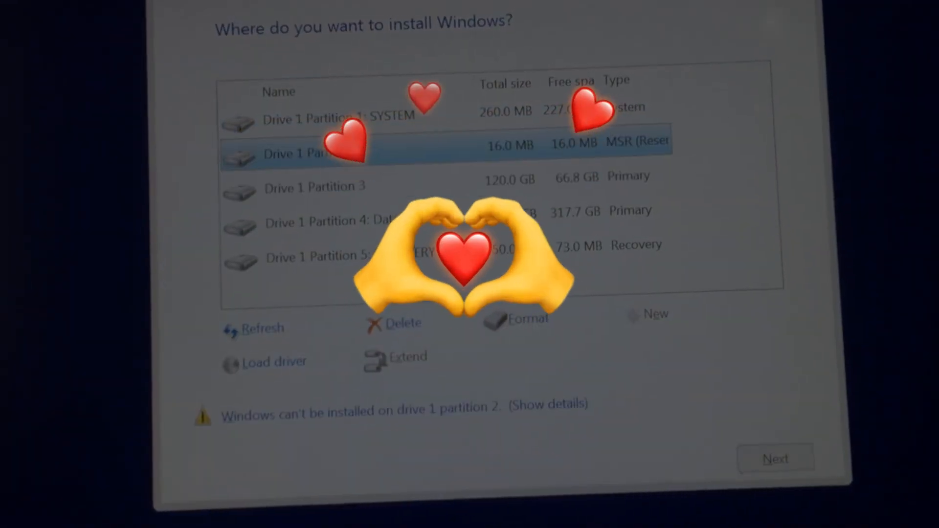